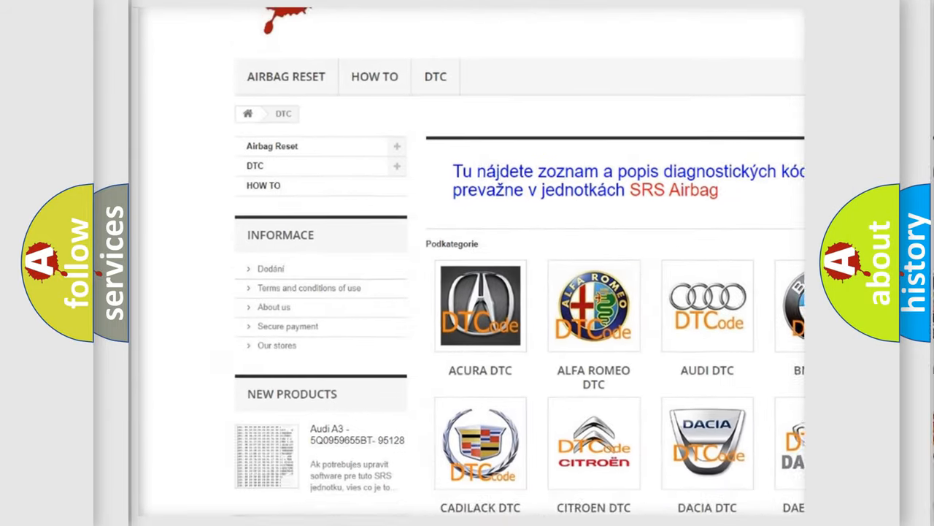
scroll(down, 3)
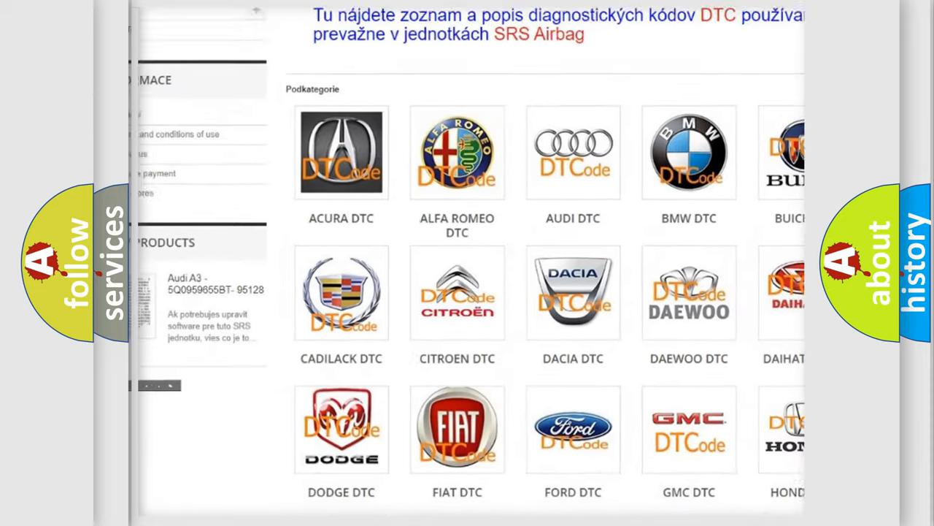
scroll(down, 3)
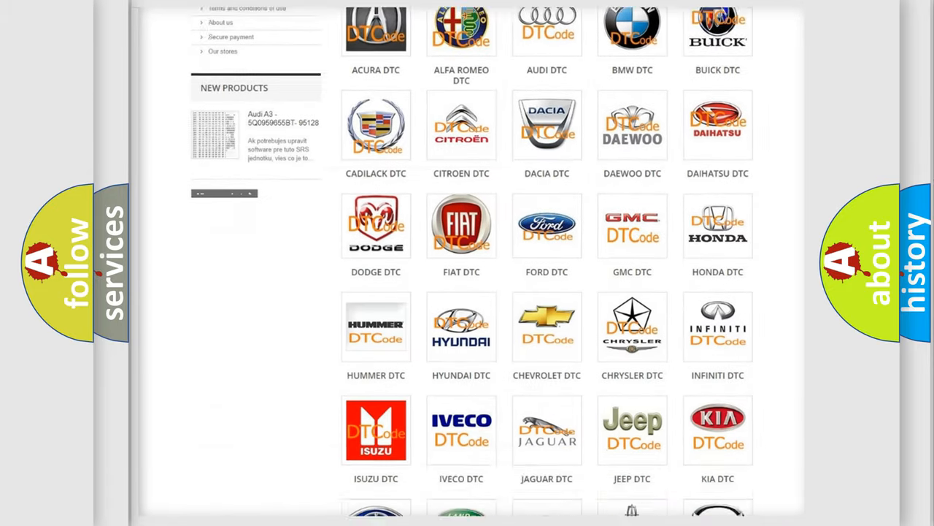
scroll(down, 3)
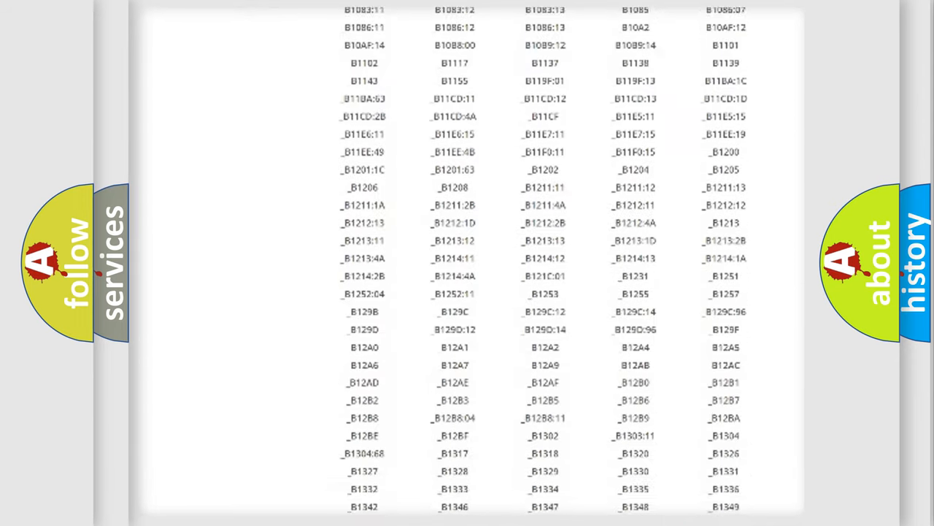
scroll(down, 3)
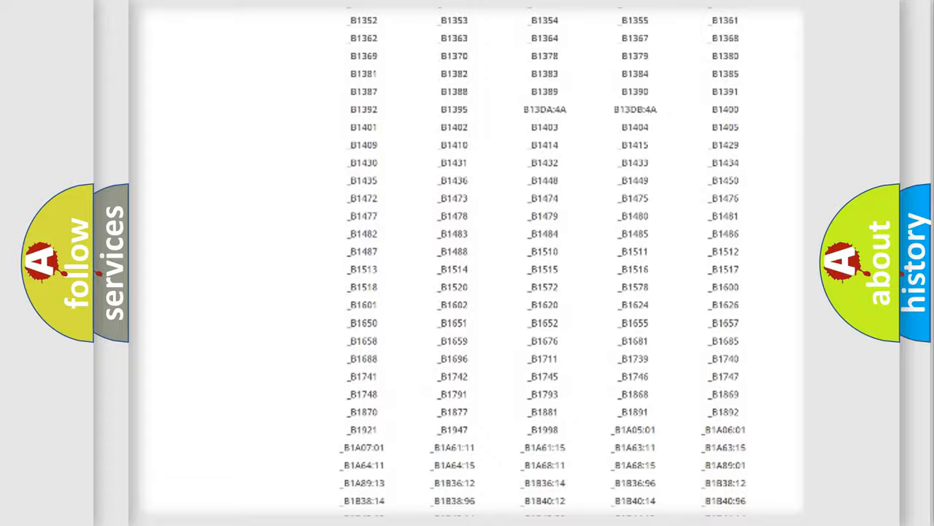